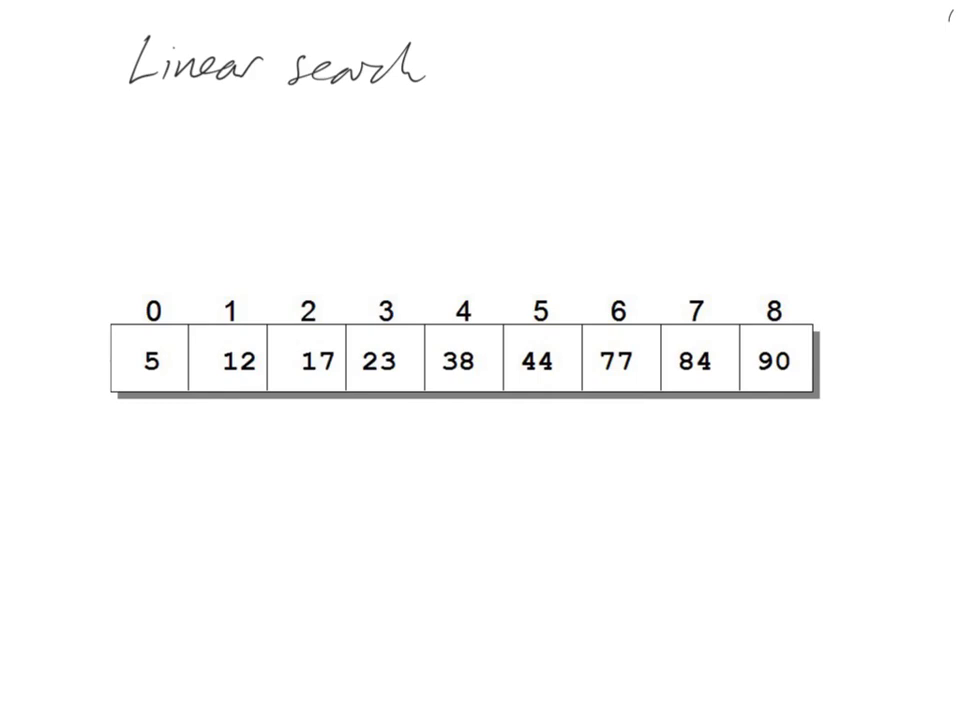
Step: Write the search value 38 in red below the 'Linear search' title
text(38)
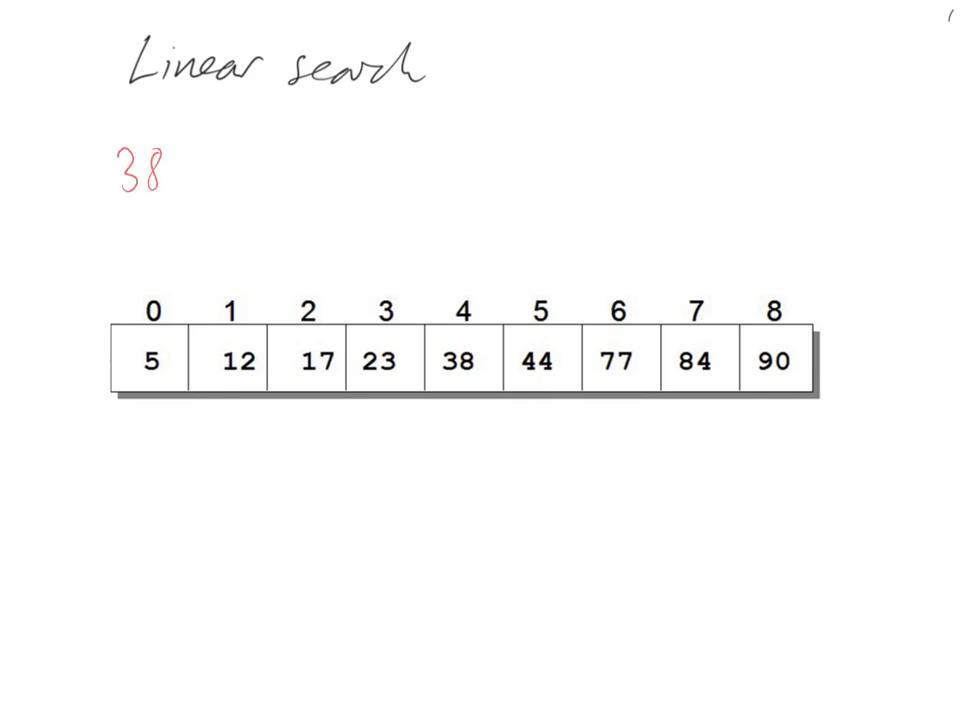
click(174, 192)
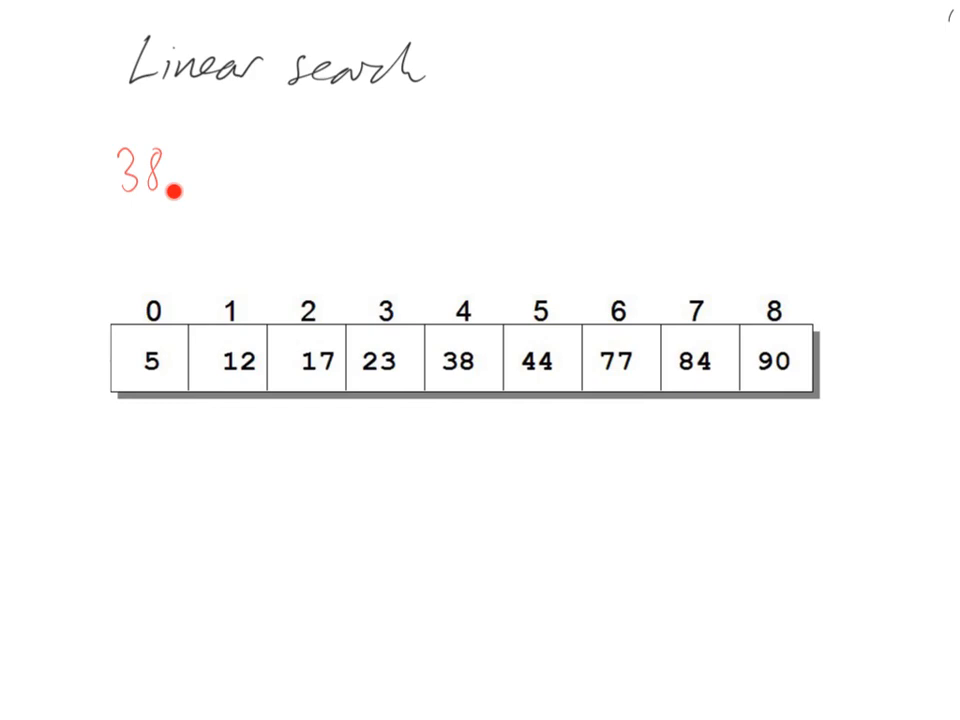
mouse_move(112, 190)
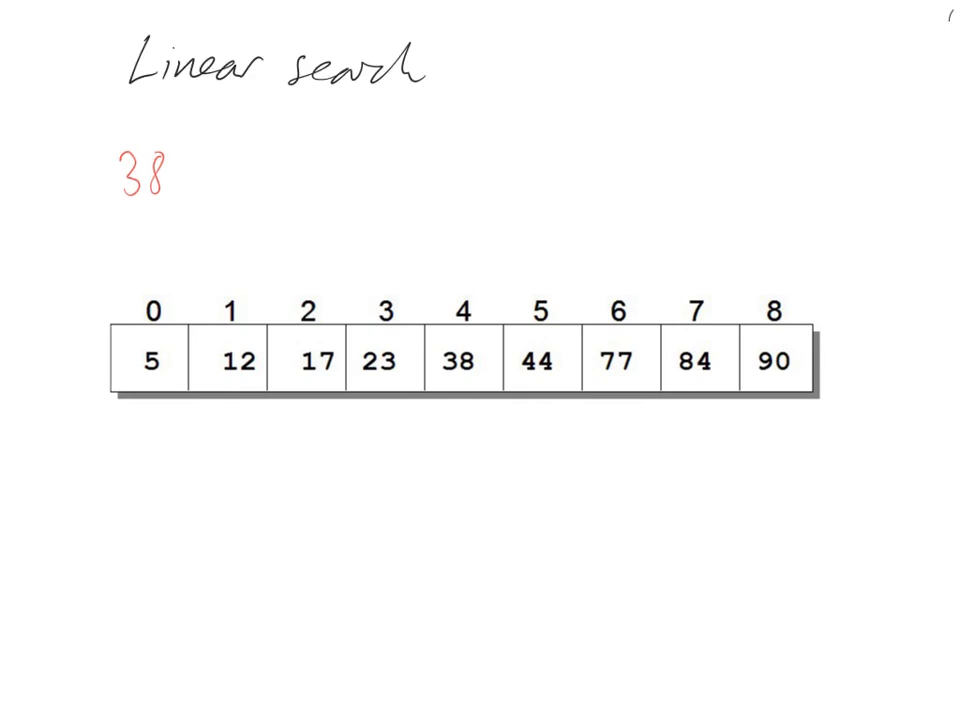
Step: Drag the red 38 beneath index 4 and loop it with the array's 38 in blue
drag(148, 172, 150, 432)
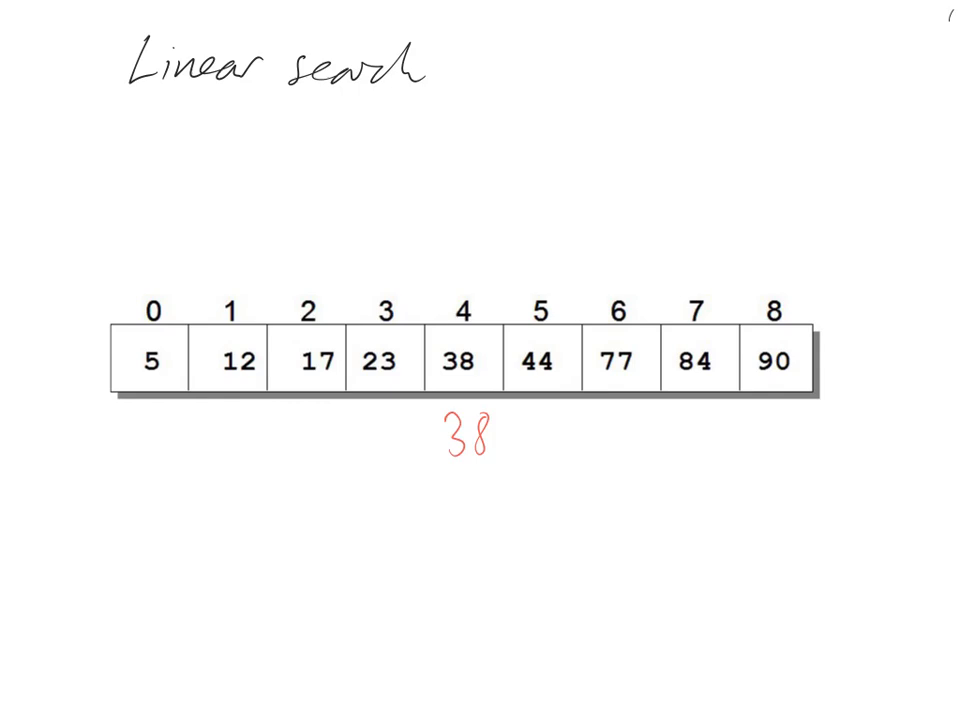
drag(430, 300, 510, 480)
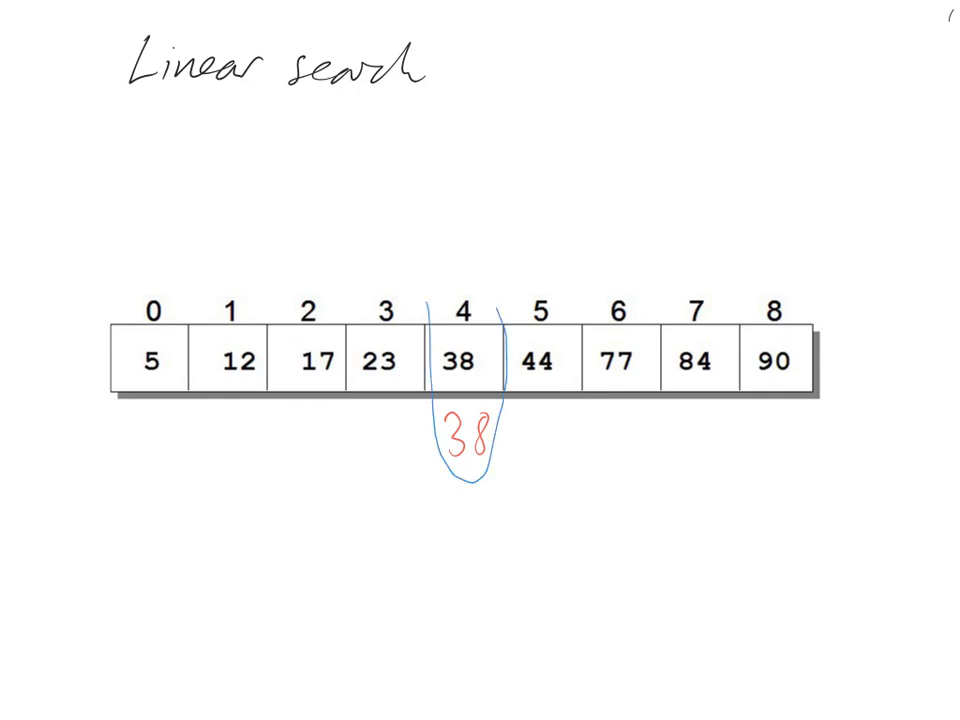